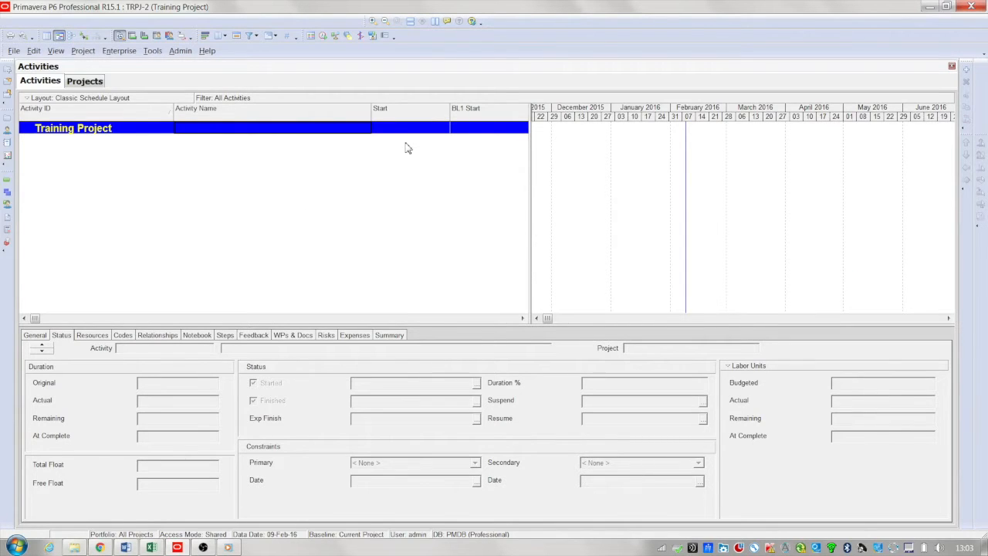
{"action": "mouse_move", "coordinate": [420, 151]}
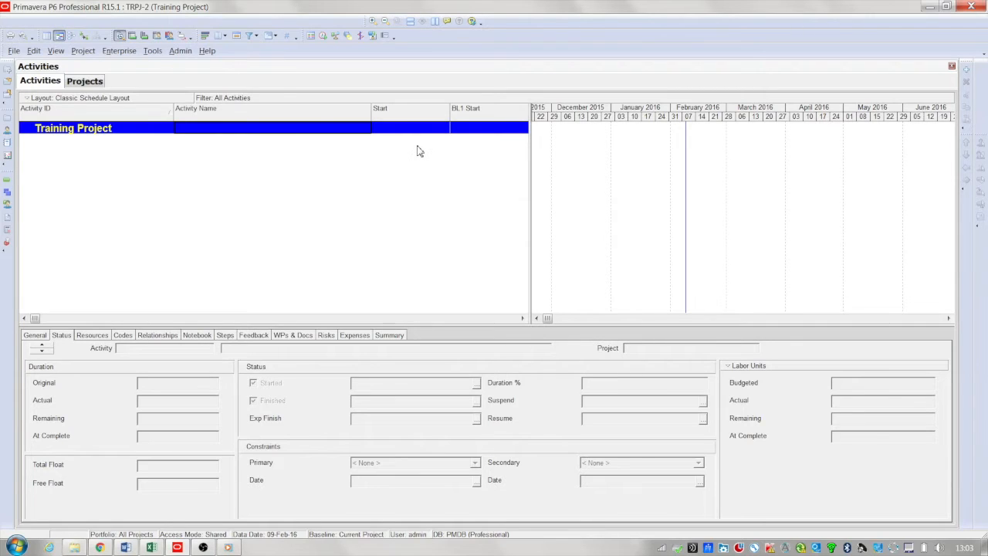
{"action": "mouse_move", "coordinate": [393, 138]}
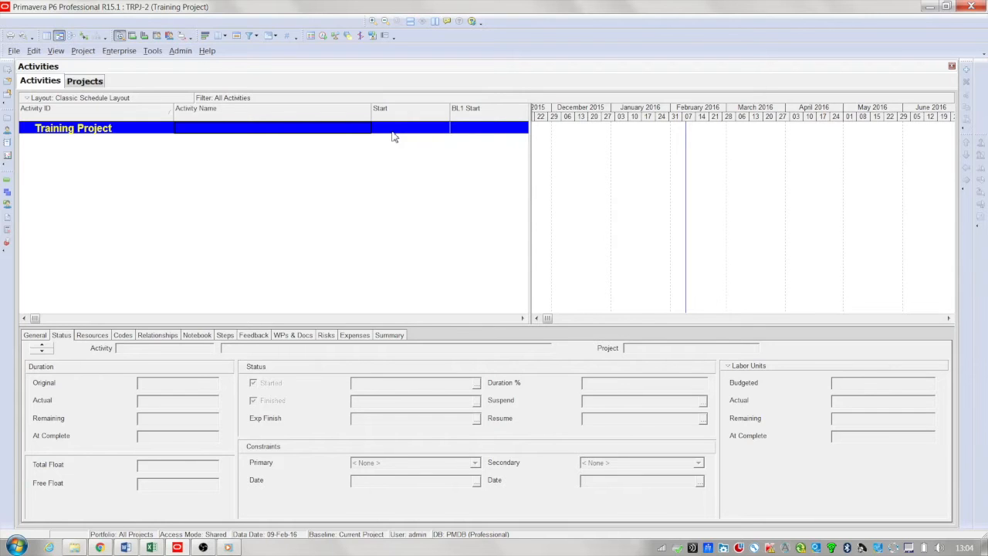
{"action": "mouse_move", "coordinate": [82, 63]}
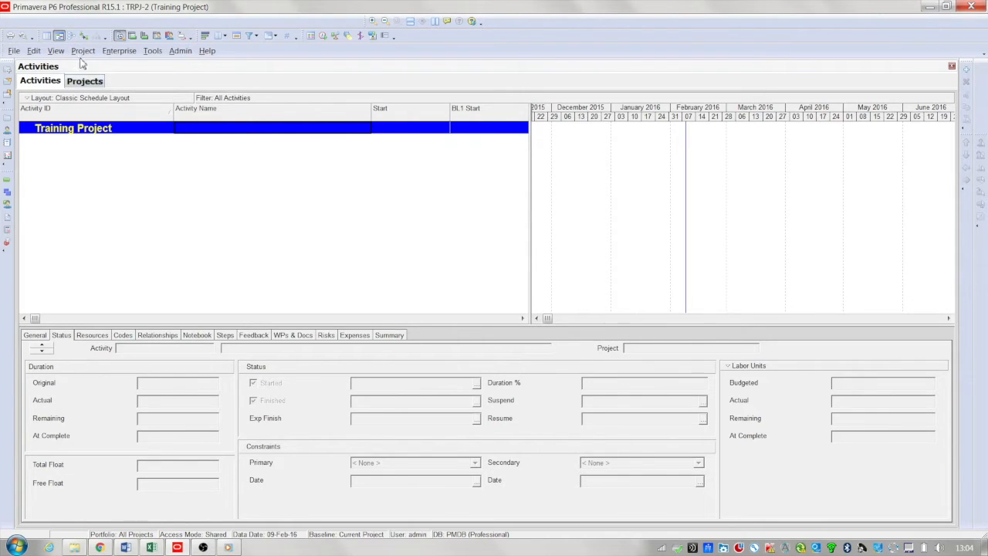
Open the Training Project WBS view, toggling to Activities and back to WBS.
{"action": "left_click", "coordinate": [82, 50]}
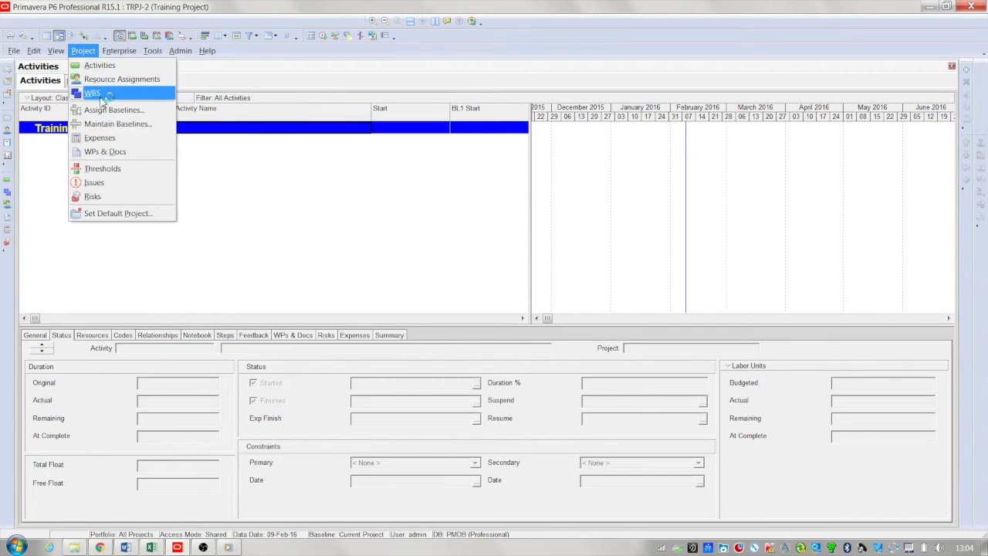
{"action": "left_click", "coordinate": [92, 93]}
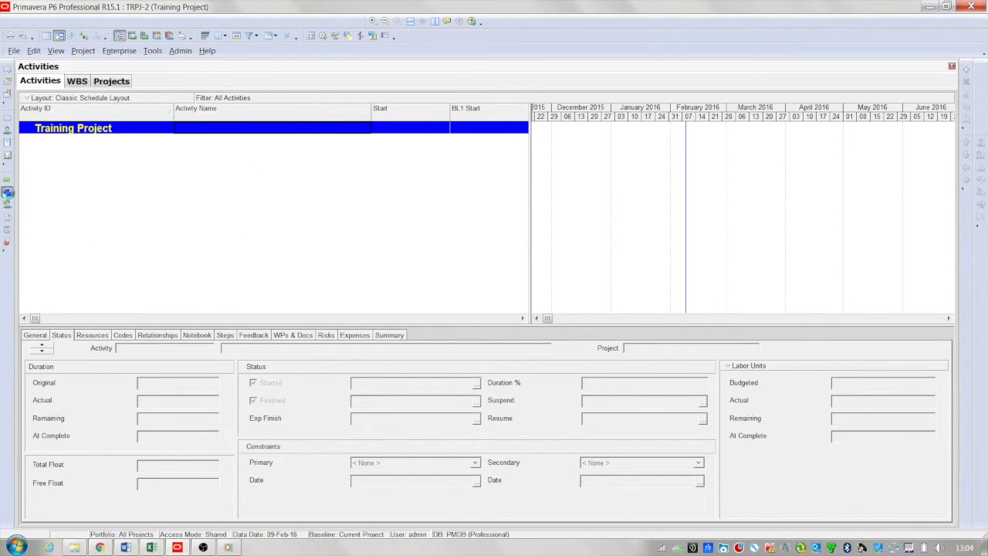
{"action": "left_click", "coordinate": [76, 81]}
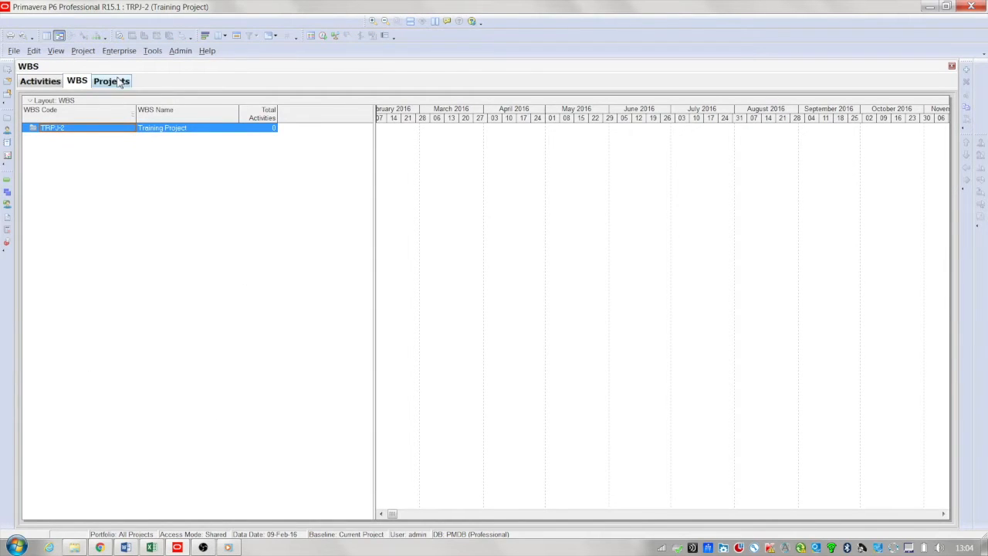
{"action": "left_click", "coordinate": [39, 80]}
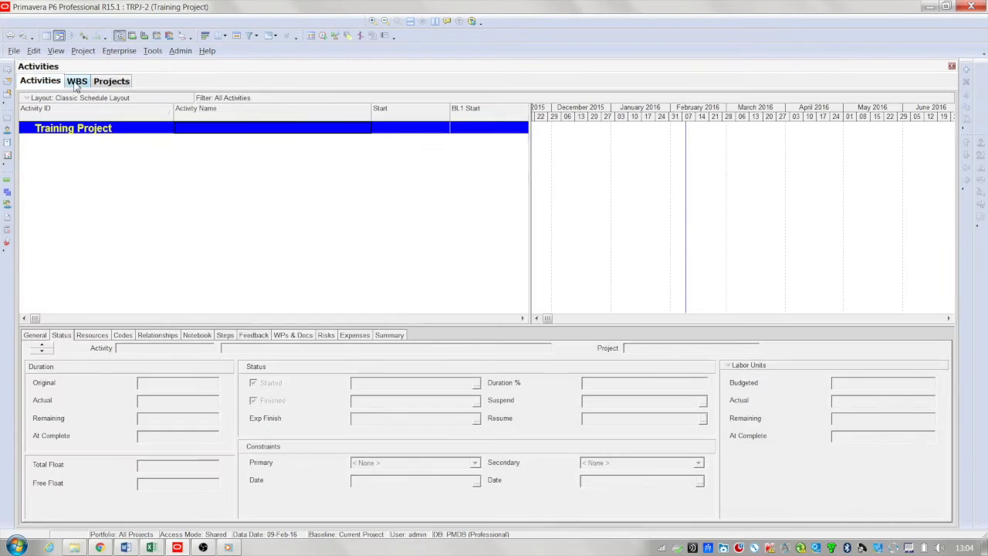
{"action": "left_click", "coordinate": [77, 81]}
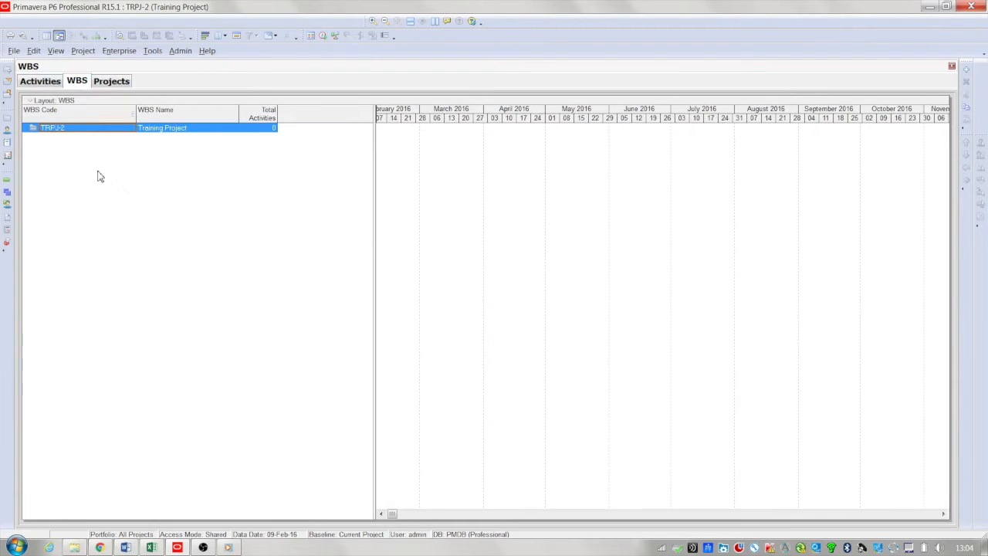
{"action": "mouse_move", "coordinate": [104, 157]}
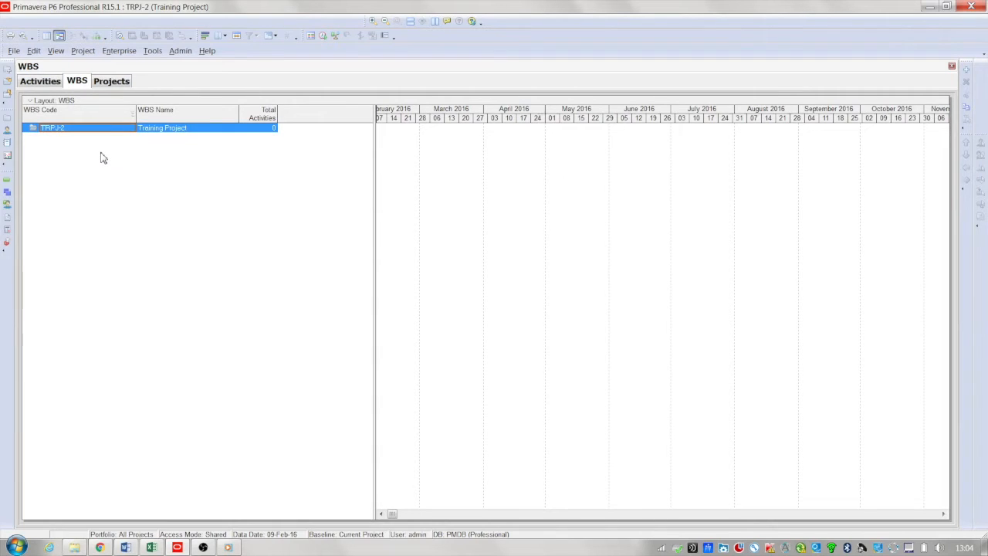
{"action": "mouse_move", "coordinate": [107, 152]}
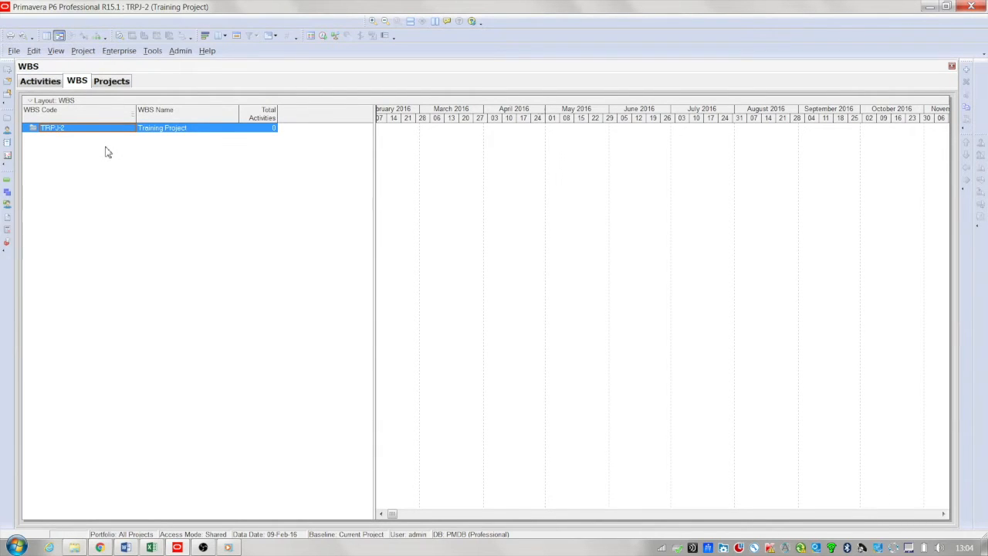
{"action": "right_click", "coordinate": [108, 152]}
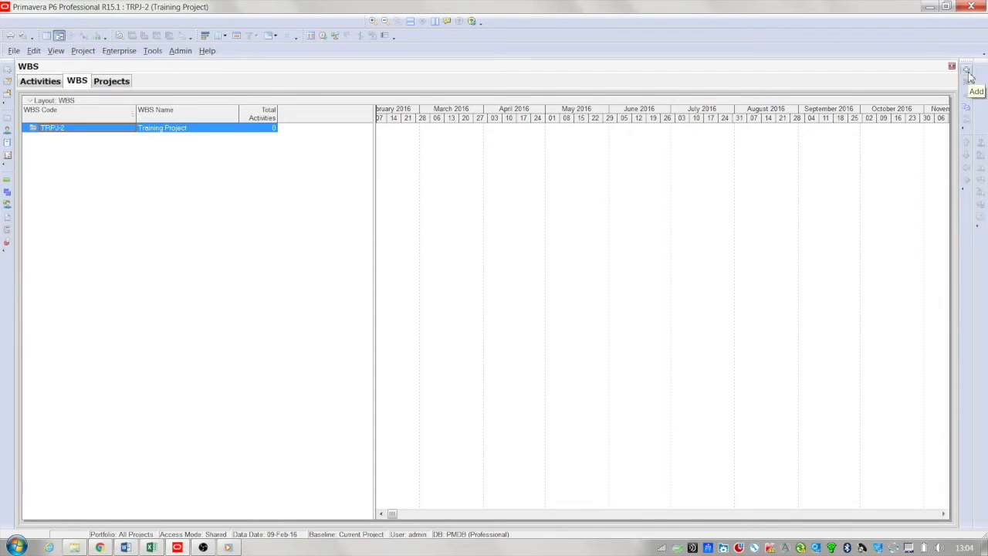
Add WBS elements named Milestones and Procurement to Training Project.
{"action": "left_click", "coordinate": [969, 69]}
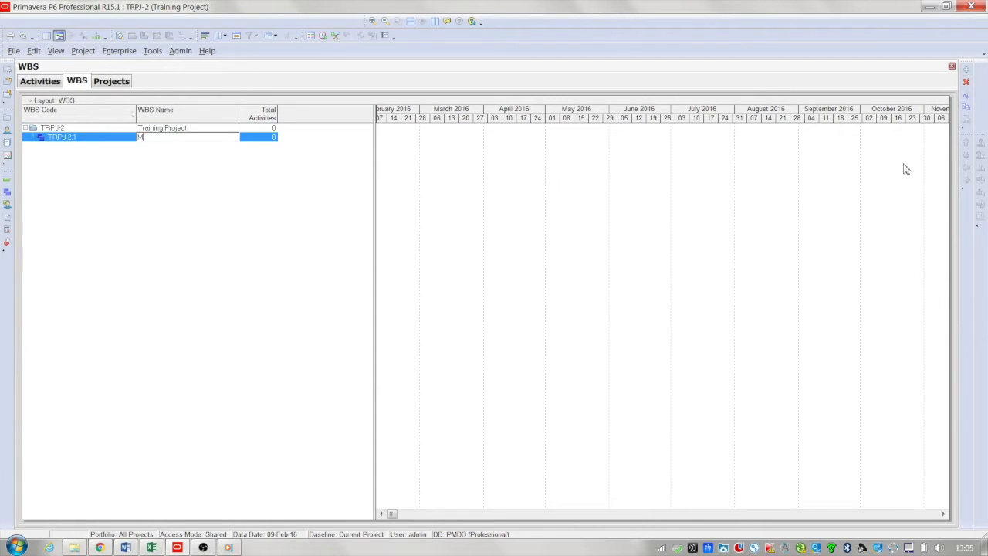
{"action": "type", "text": "Milestones"}
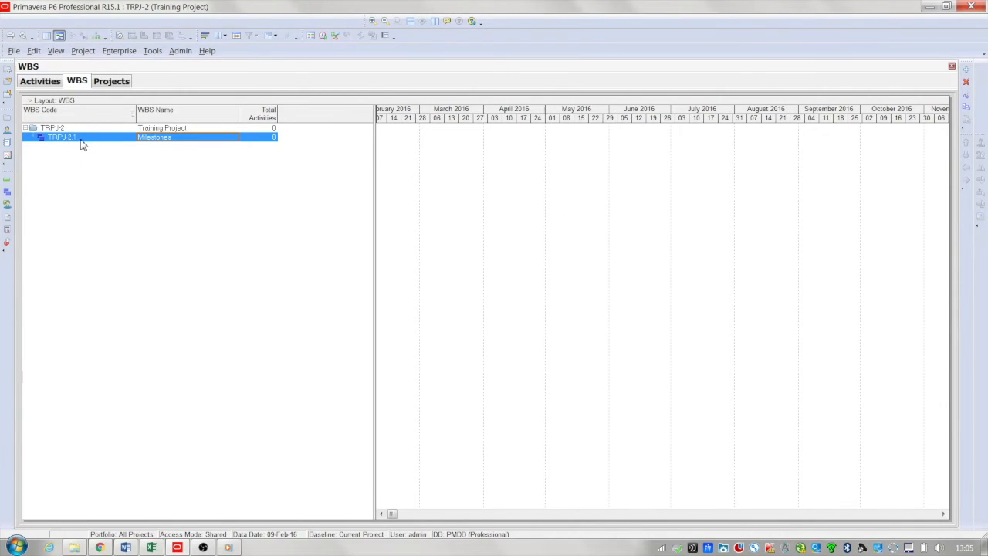
{"action": "mouse_move", "coordinate": [112, 177]}
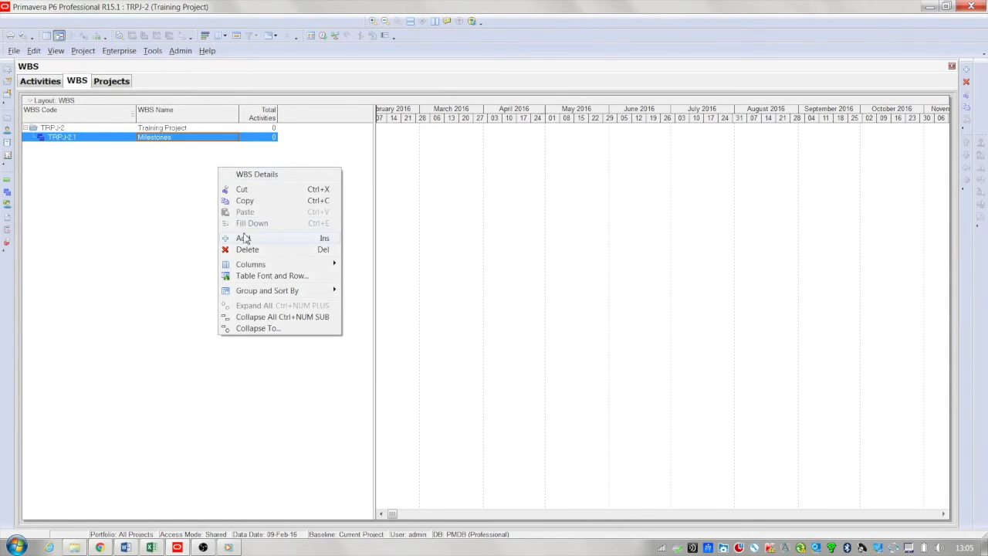
{"action": "mouse_move", "coordinate": [259, 328]}
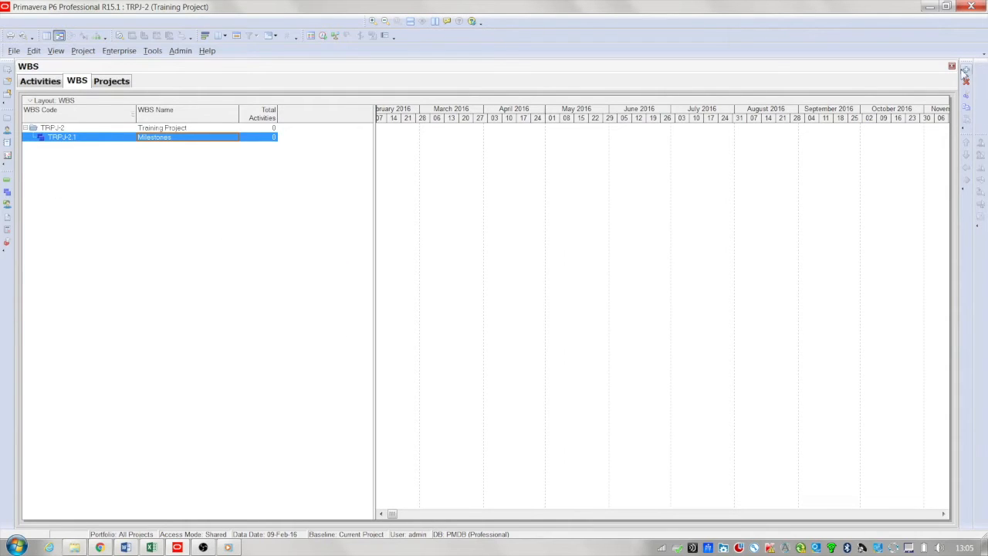
{"action": "mouse_move", "coordinate": [154, 279]}
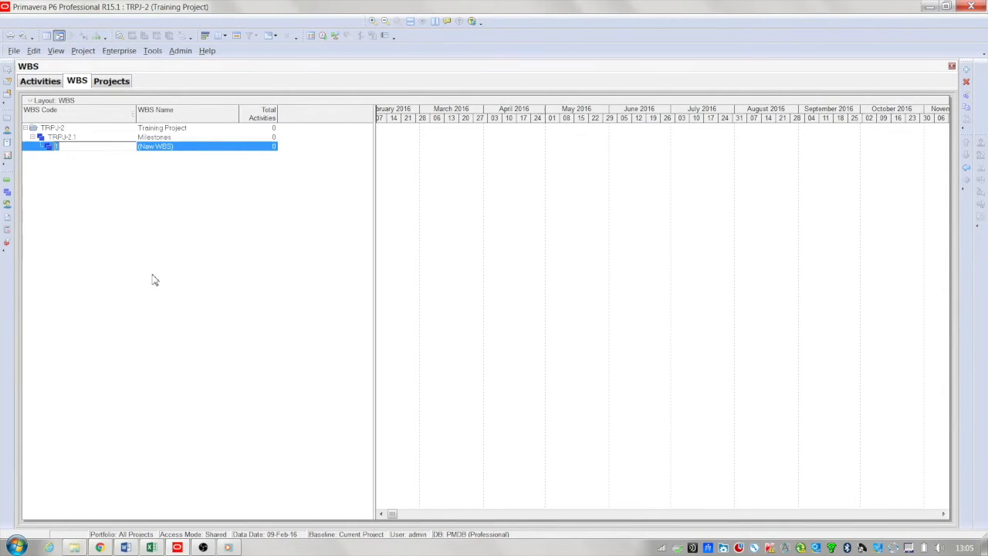
{"action": "type", "text": "Procurement"}
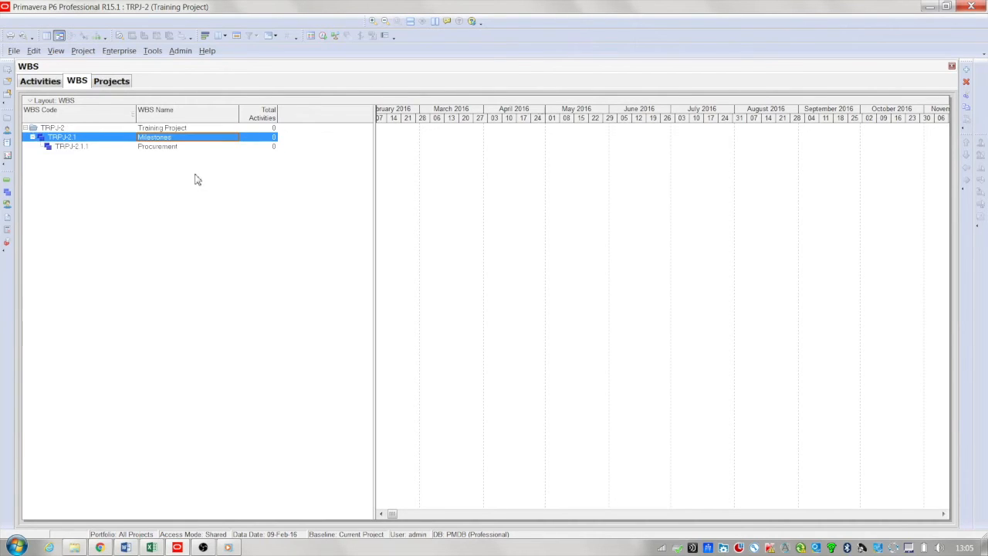
Add a Construction WBS element and position it after Procurement.
{"action": "left_click", "coordinate": [158, 146]}
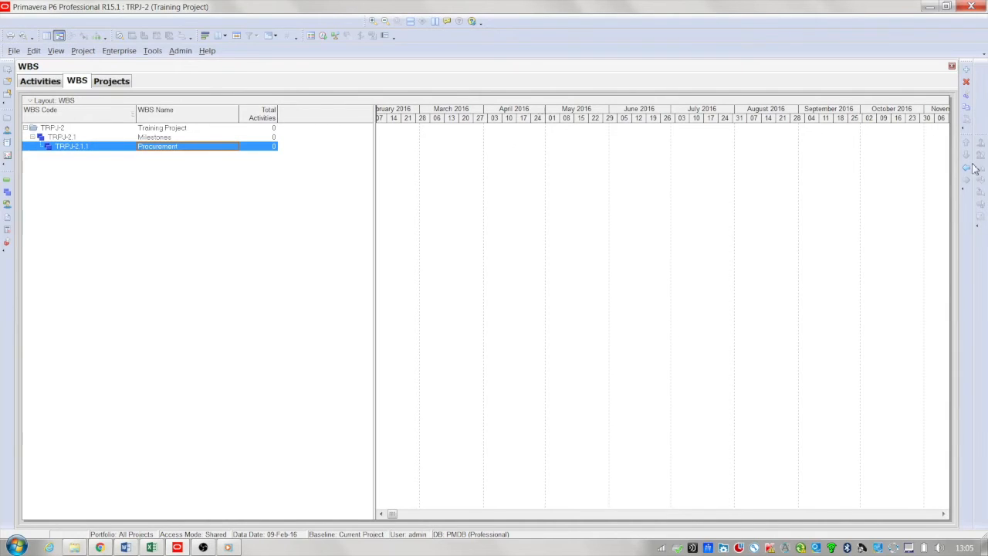
{"action": "mouse_move", "coordinate": [966, 168]}
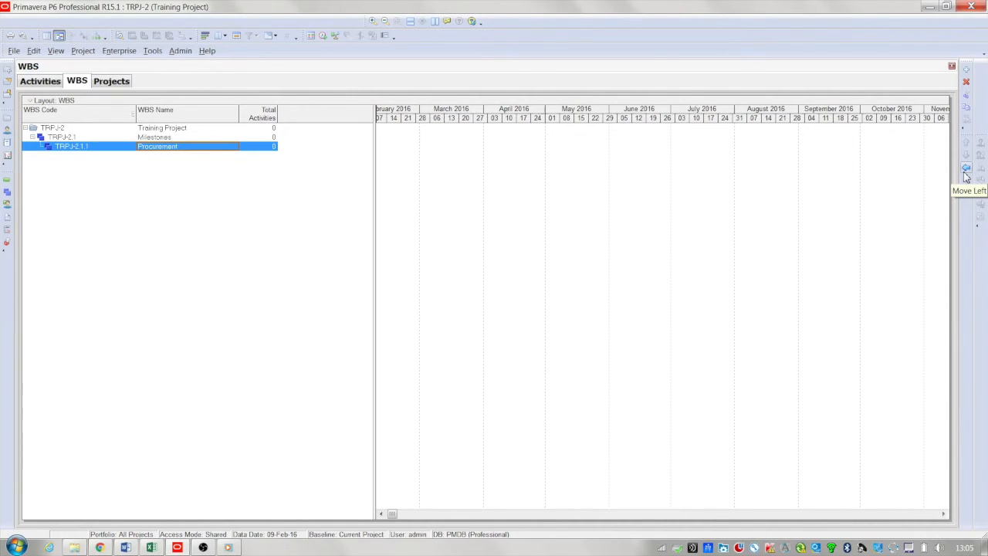
{"action": "mouse_move", "coordinate": [258, 452]}
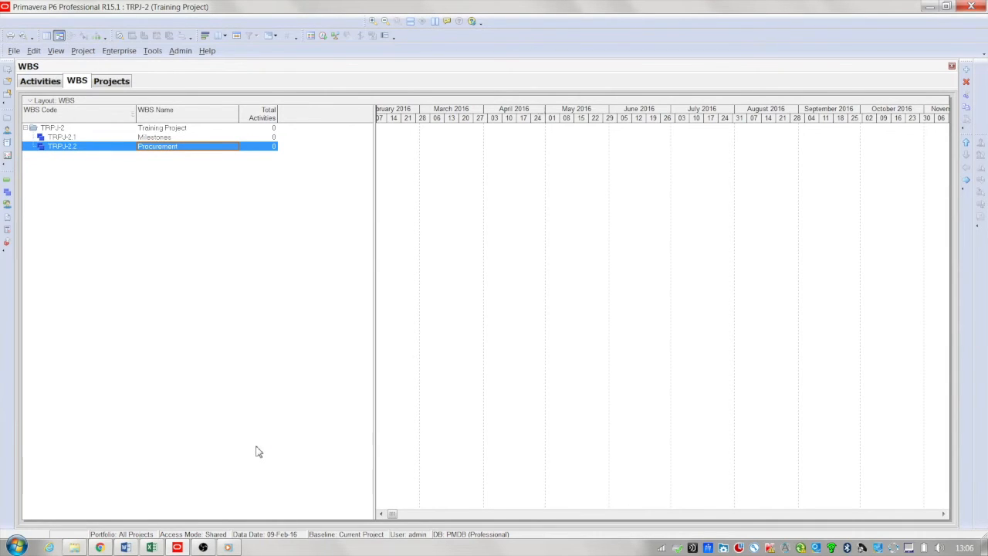
{"action": "left_click", "coordinate": [966, 69]}
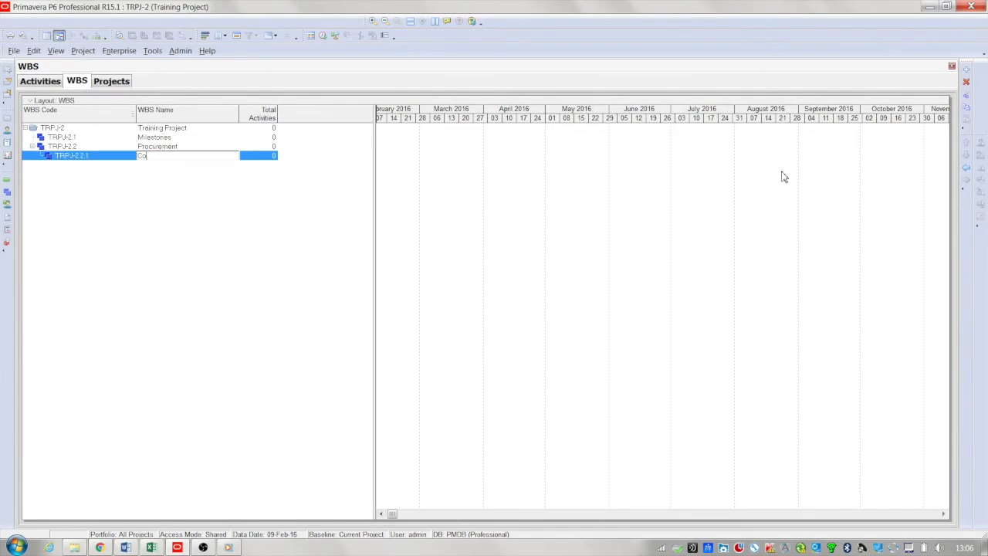
{"action": "type", "text": "Construction"}
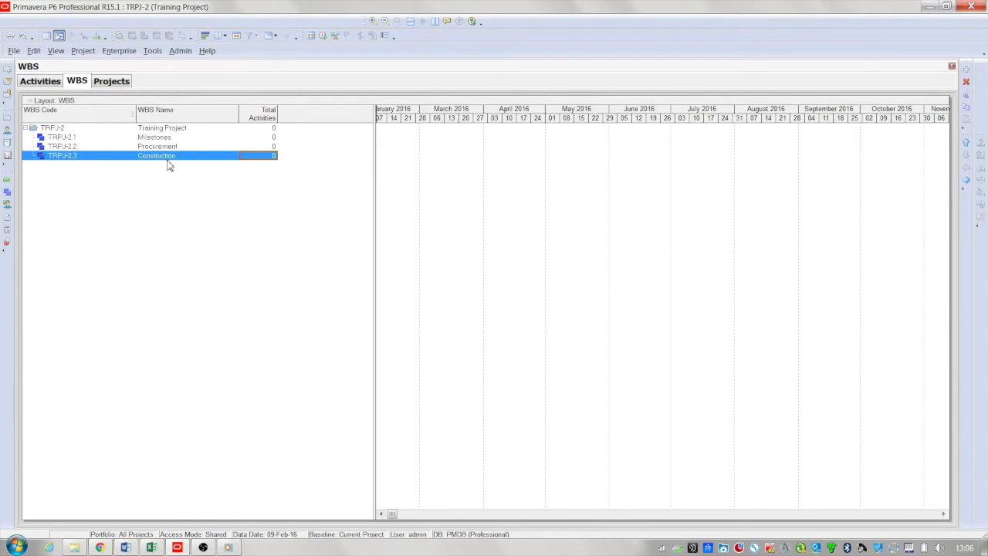
{"action": "mouse_move", "coordinate": [965, 145]}
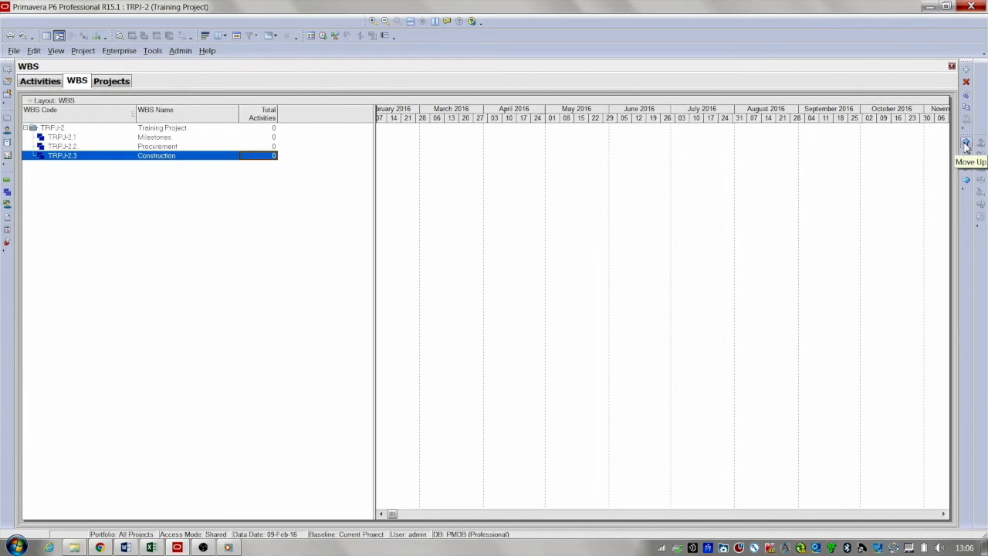
{"action": "left_click", "coordinate": [966, 146]}
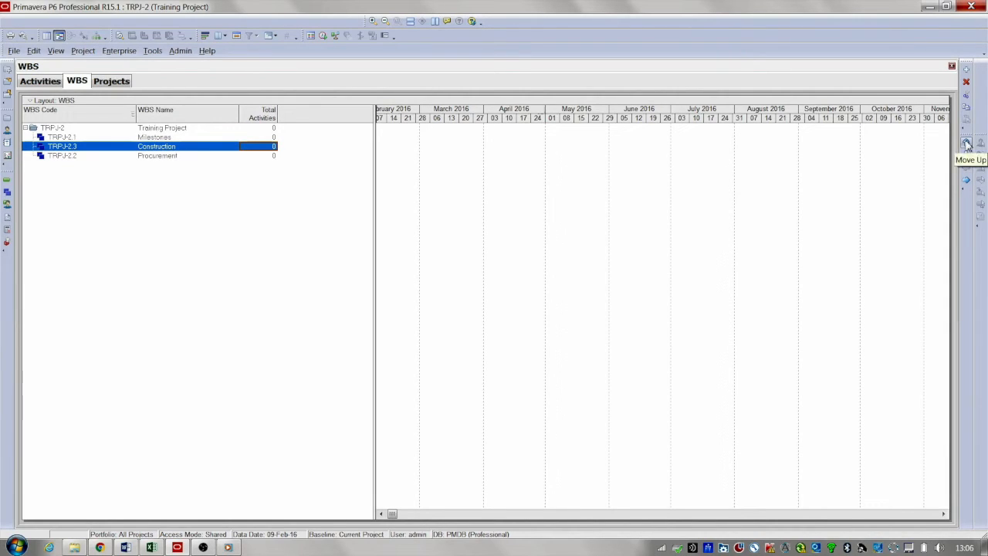
{"action": "left_click", "coordinate": [966, 146]}
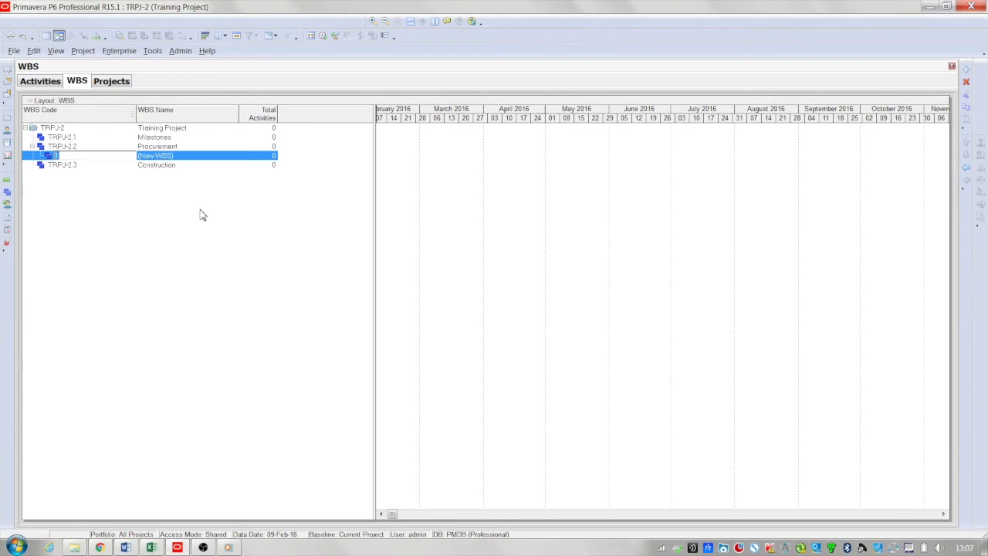
Name Procurement's new child element Civils, coded TRPJ-2.2.1.
{"action": "type", "text": "Civils"}
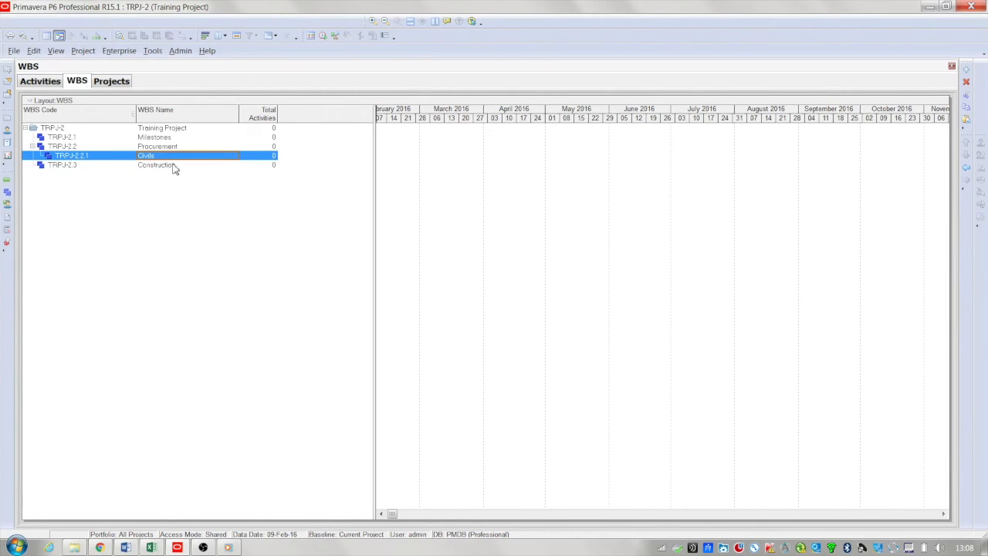
Copy the Civils node and paste it under Construction as TRPJ-2.3.1.
{"action": "right_click", "coordinate": [147, 155]}
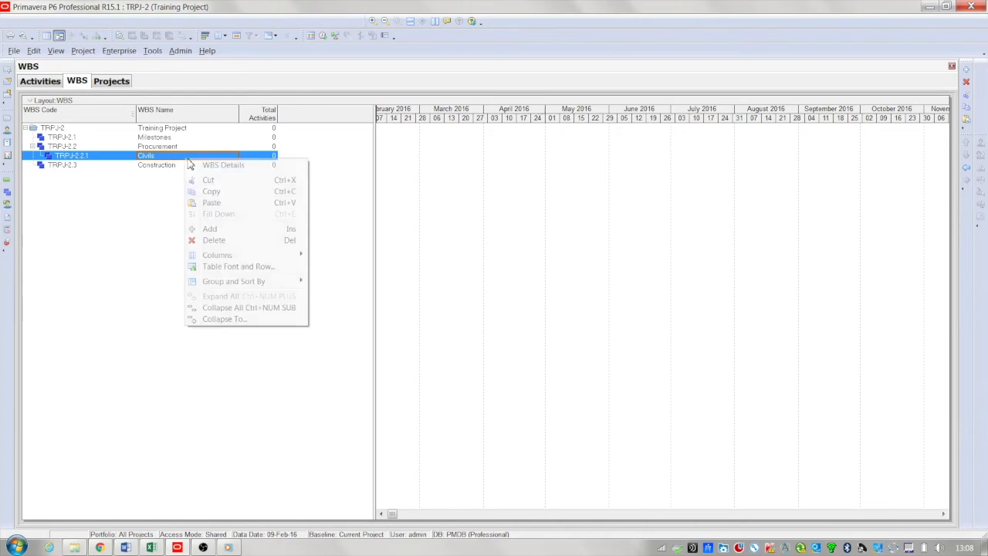
{"action": "left_click", "coordinate": [157, 164]}
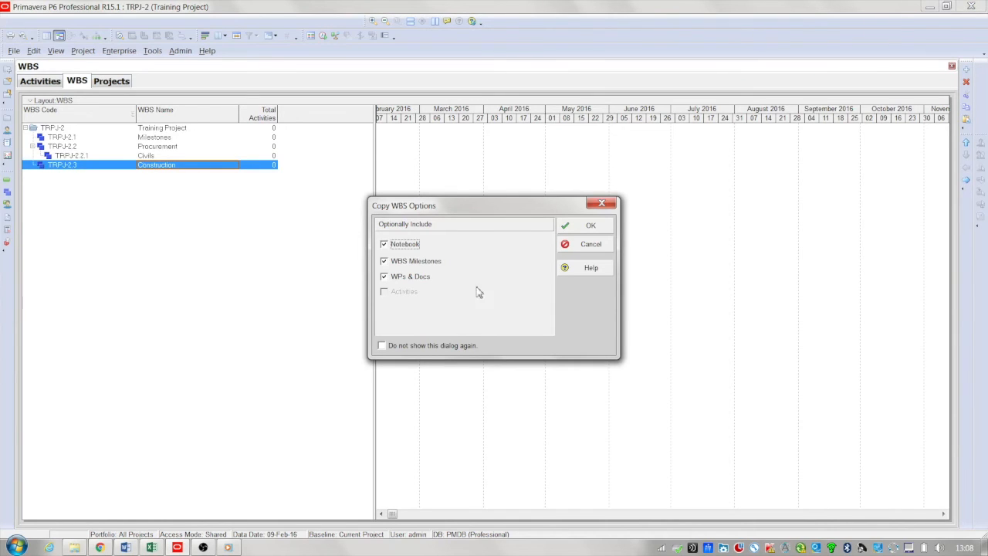
{"action": "mouse_move", "coordinate": [196, 244]}
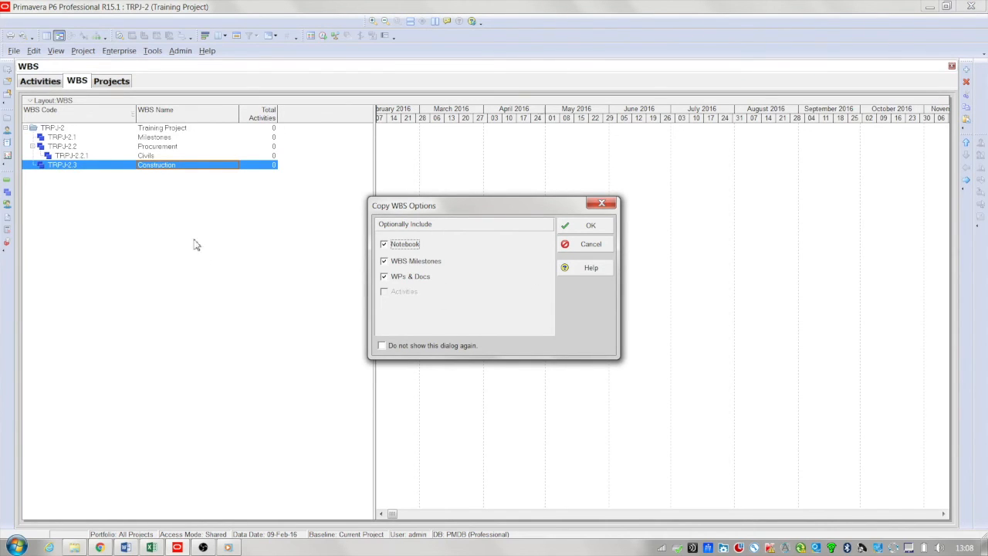
{"action": "mouse_move", "coordinate": [433, 324]}
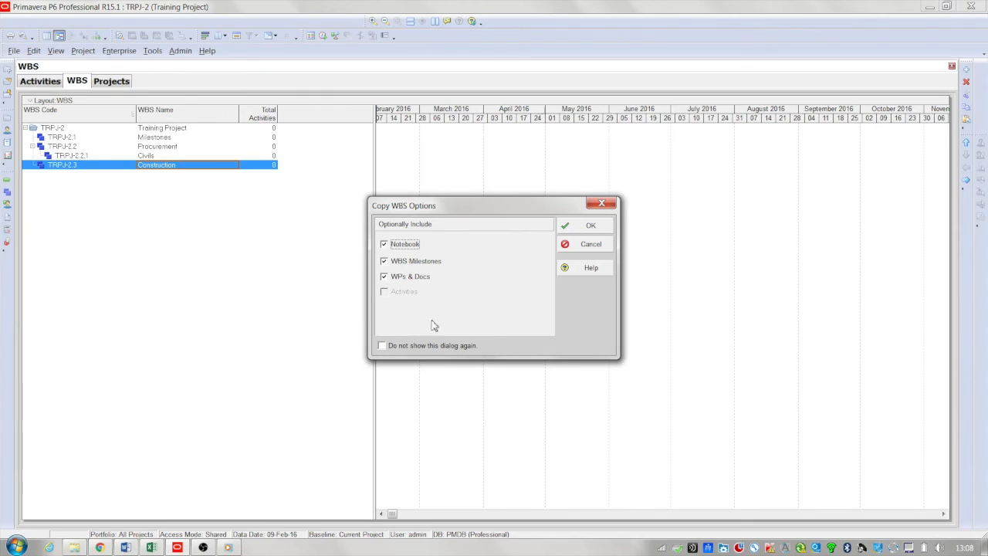
{"action": "left_click", "coordinate": [590, 224]}
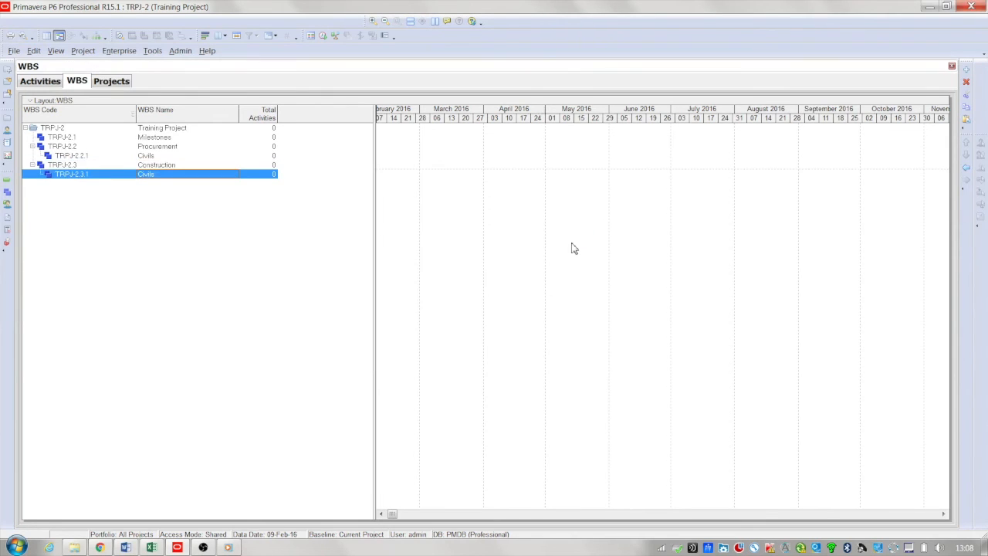
{"action": "left_click", "coordinate": [156, 165]}
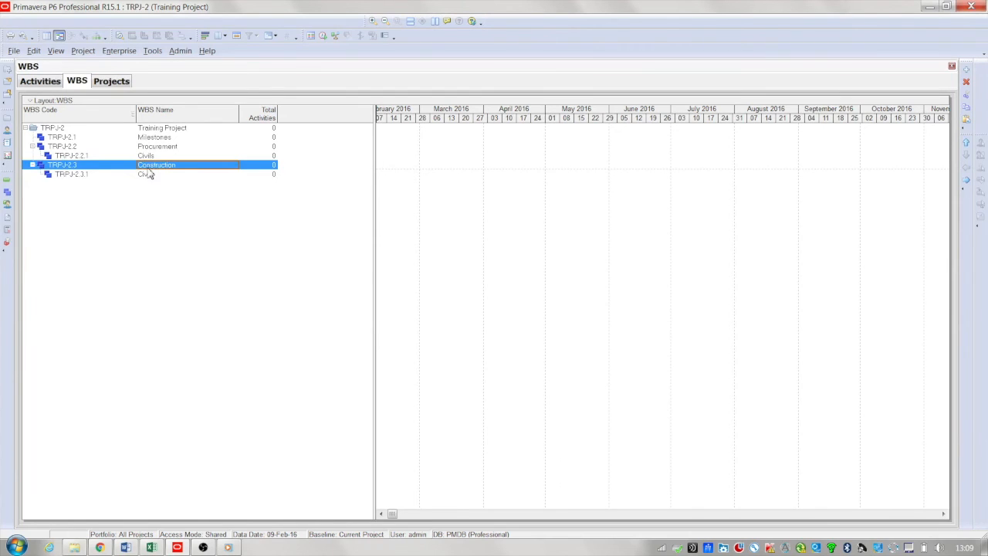
{"action": "left_click", "coordinate": [154, 137]}
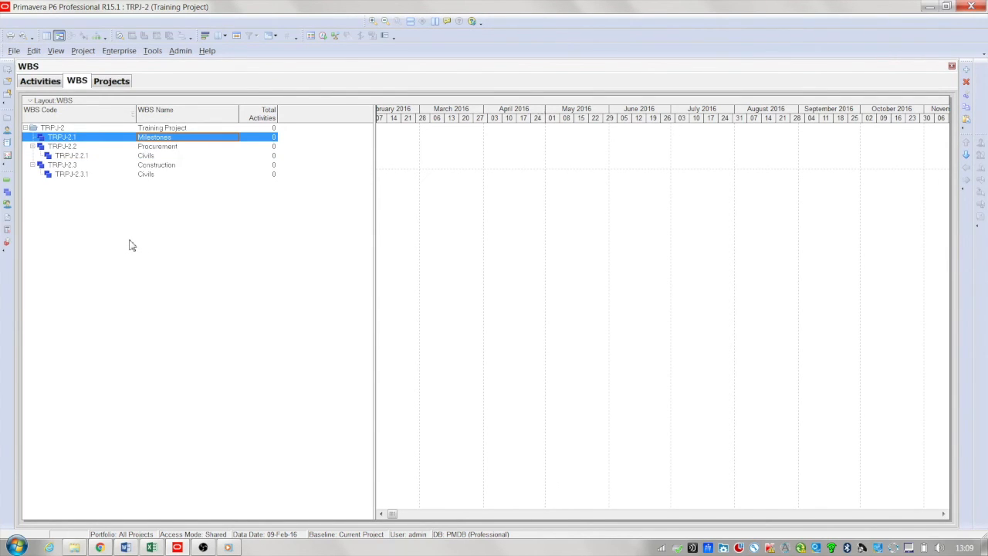
{"action": "mouse_move", "coordinate": [129, 224]}
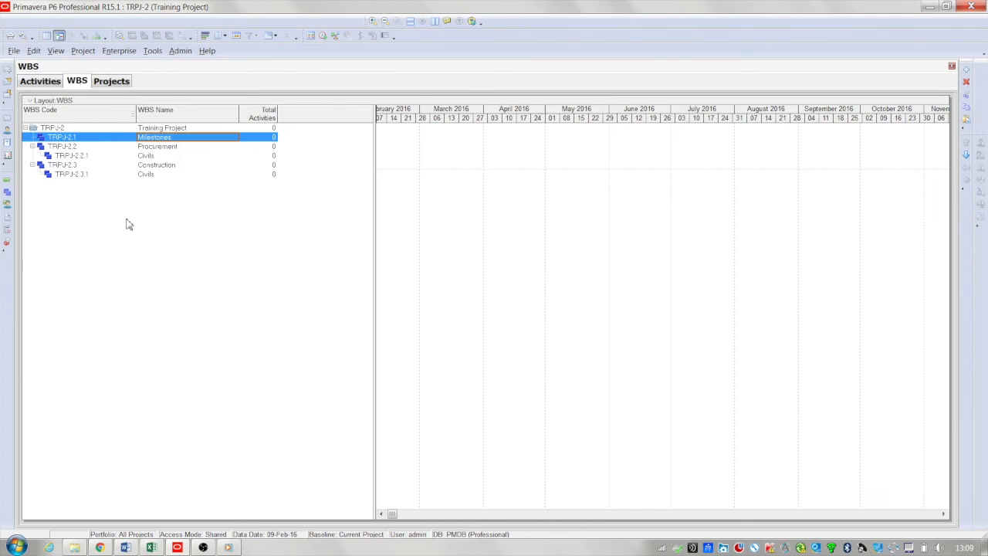
Show Milestones, Procurement and Construction bands with their Civils nodes in Activities view.
{"action": "left_click", "coordinate": [39, 80]}
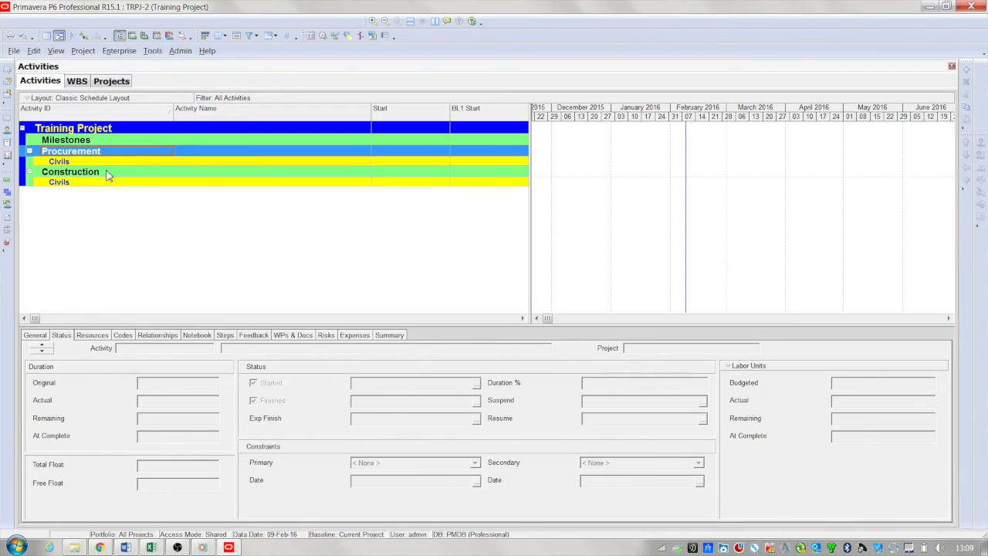
{"action": "left_click", "coordinate": [59, 181]}
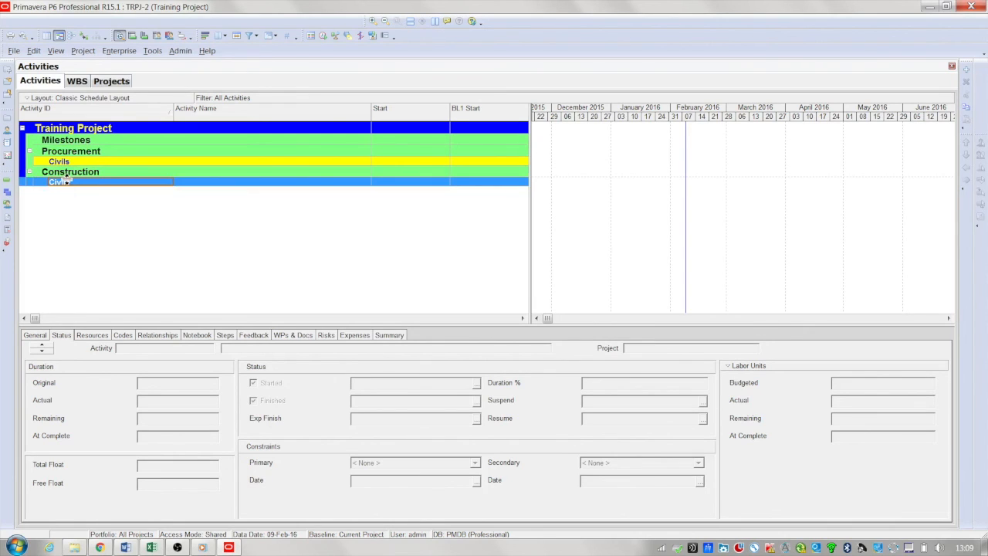
{"action": "mouse_move", "coordinate": [131, 229]}
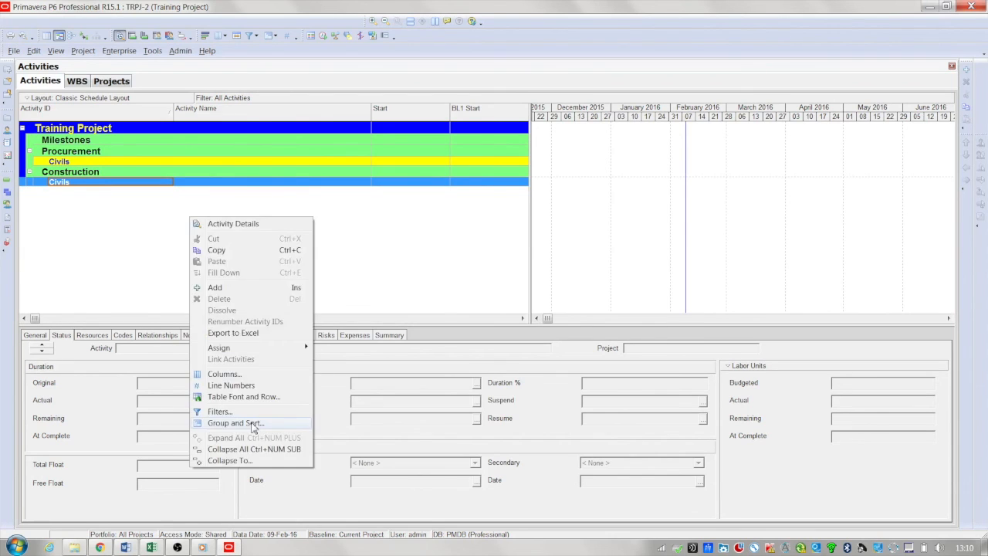
{"action": "left_click", "coordinate": [235, 423]}
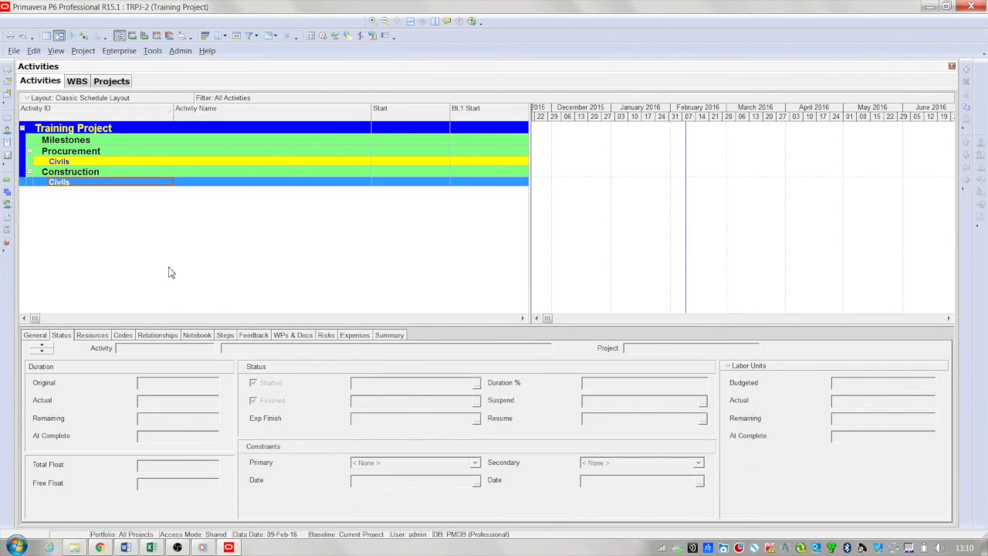
{"action": "mouse_move", "coordinate": [173, 260]}
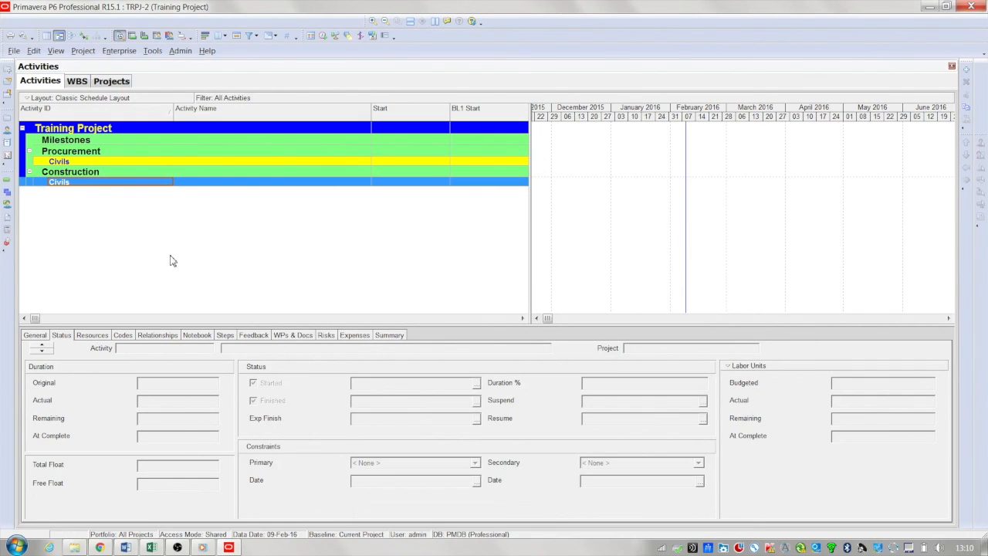